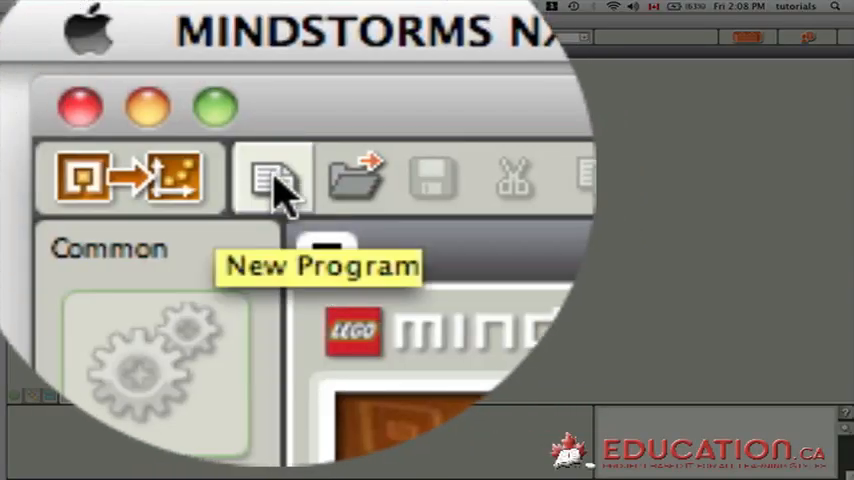
- Create a new blank program with only the start point on the canvas
click(271, 177)
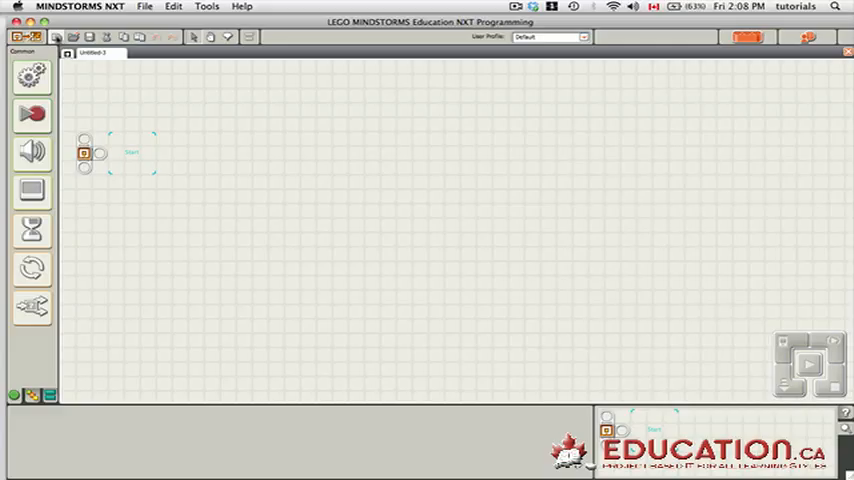
mouse_move(225, 125)
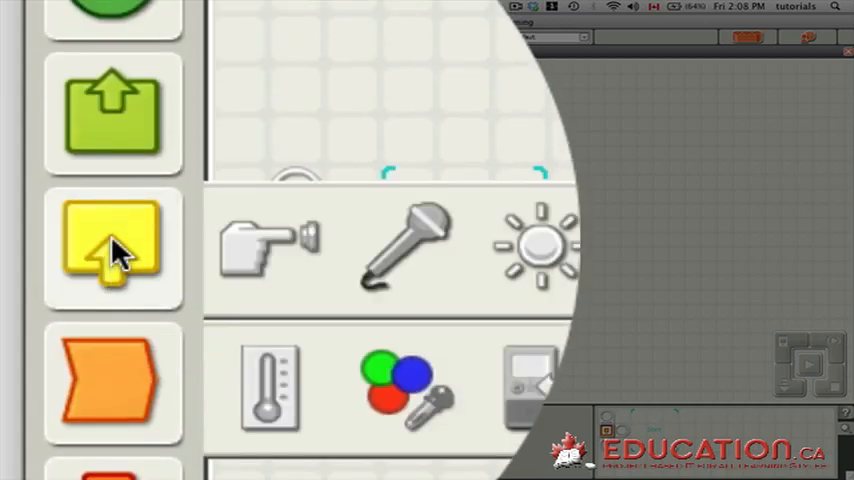
- Add a Move block and lower its power with the slider
click(112, 248)
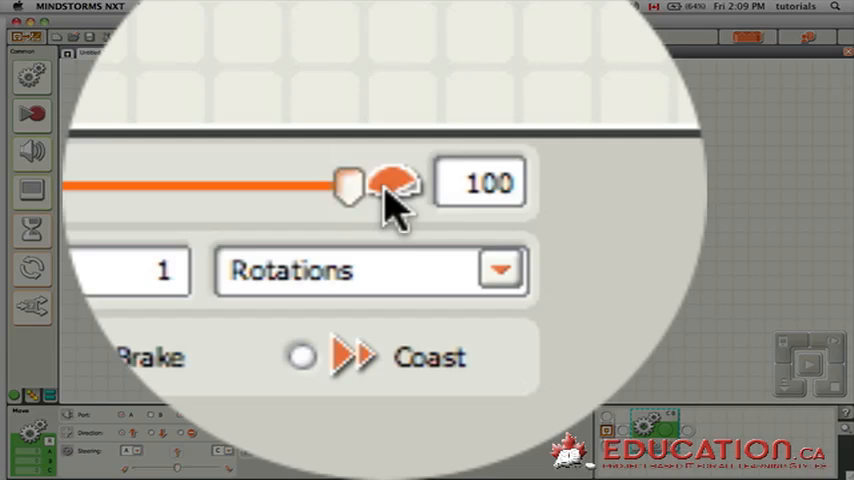
drag(395, 183, 355, 185)
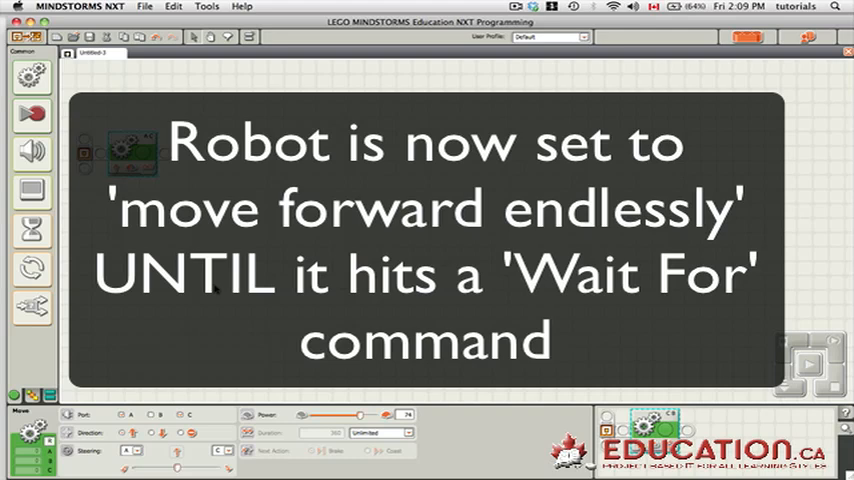
mouse_move(33, 307)
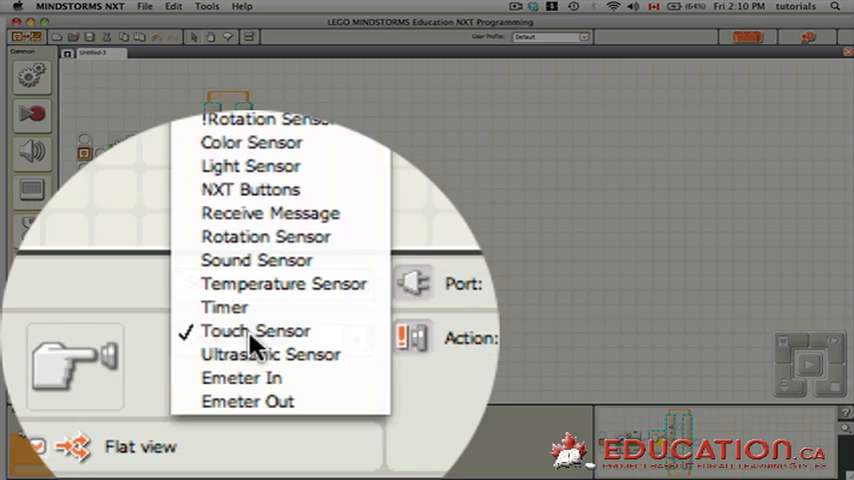
- Choose the sensor the switch block responds to from its Sensor dropdown
click(250, 166)
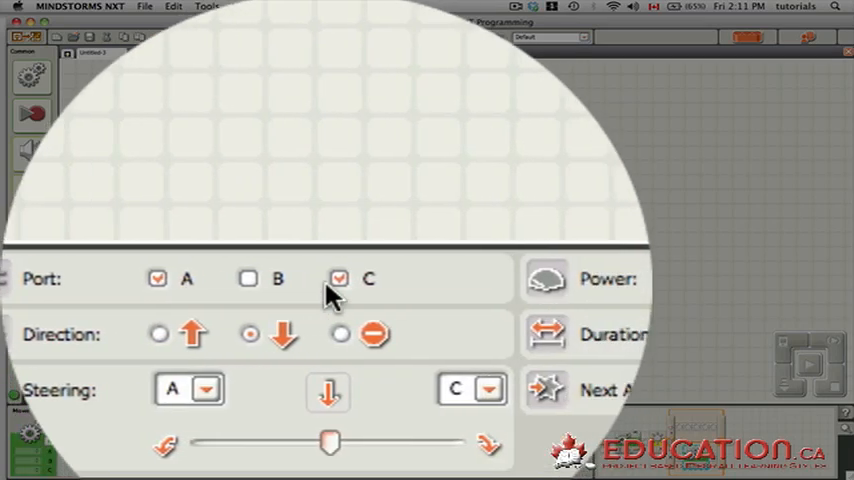
- Select motor ports A and C on the Move block
click(338, 278)
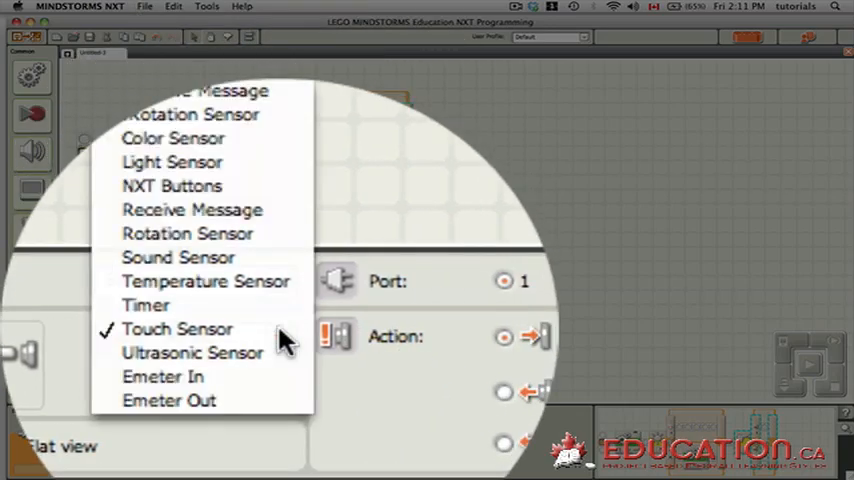
- Set the third switch to Touch Sensor and edit its Move block's duration
click(172, 162)
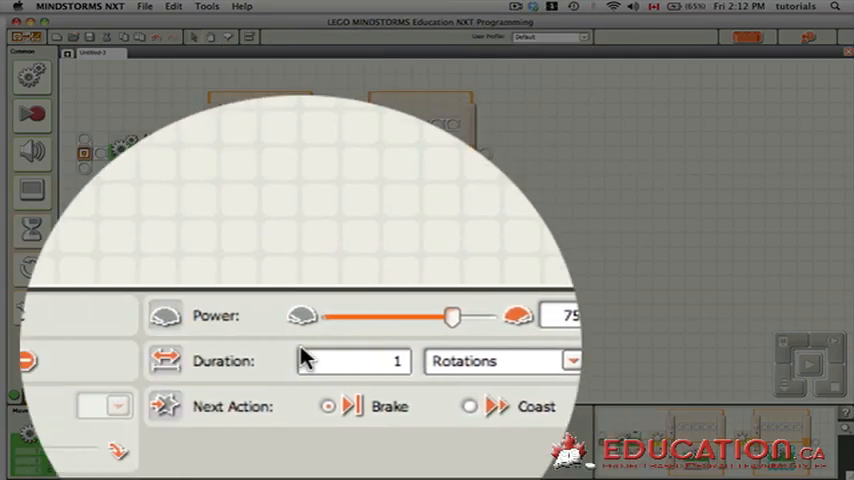
click(573, 361)
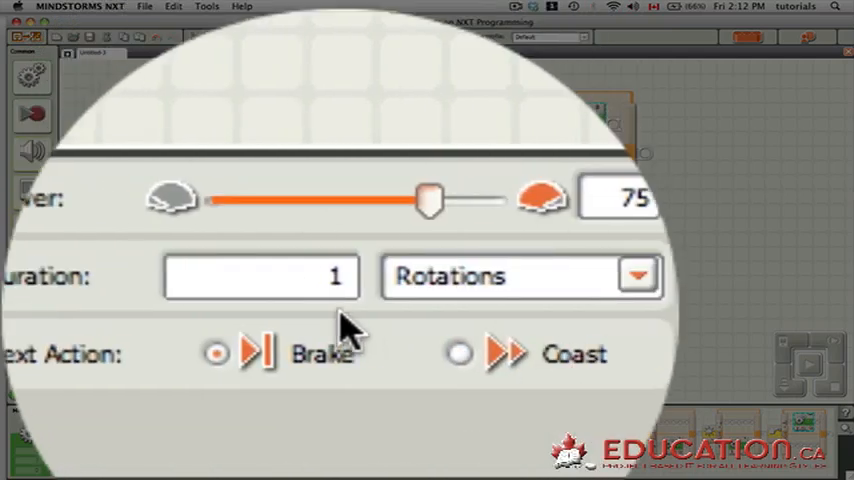
- Change the Move block's rotation duration value in the configuration panel
click(262, 276)
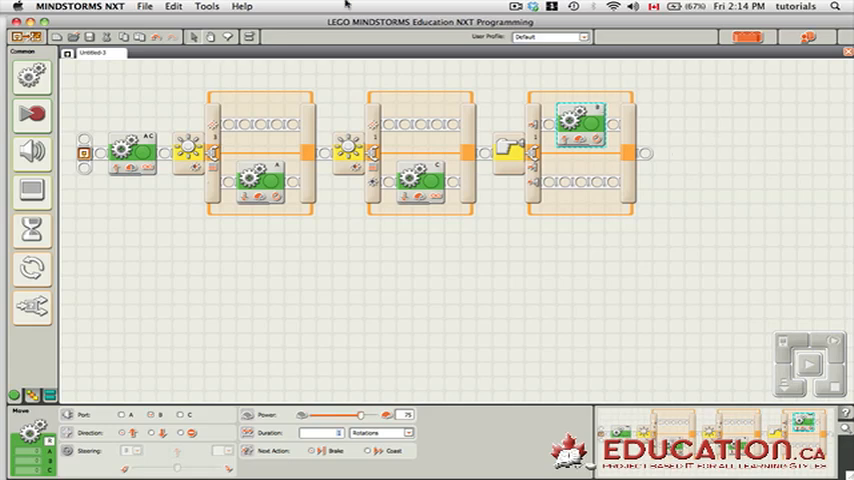
mouse_move(648, 184)
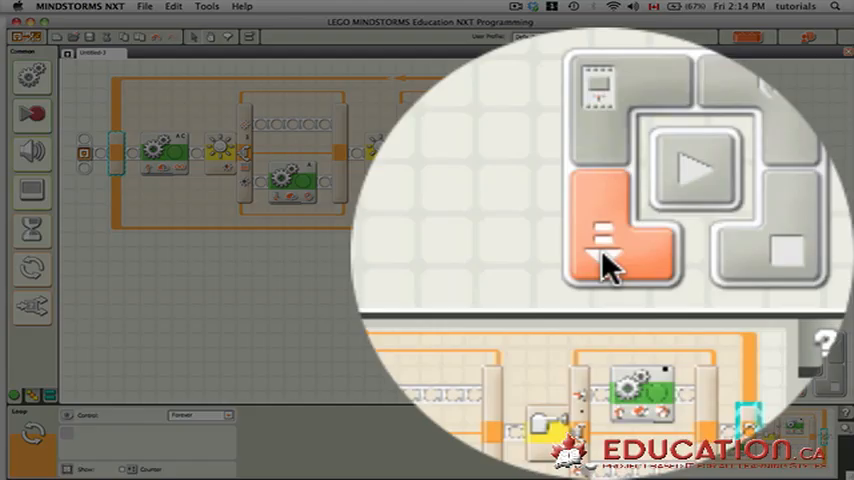
mouse_move(610, 265)
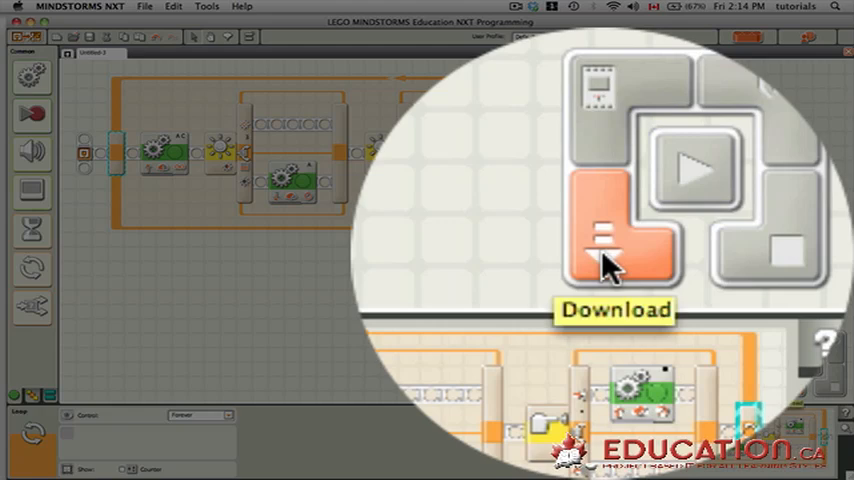